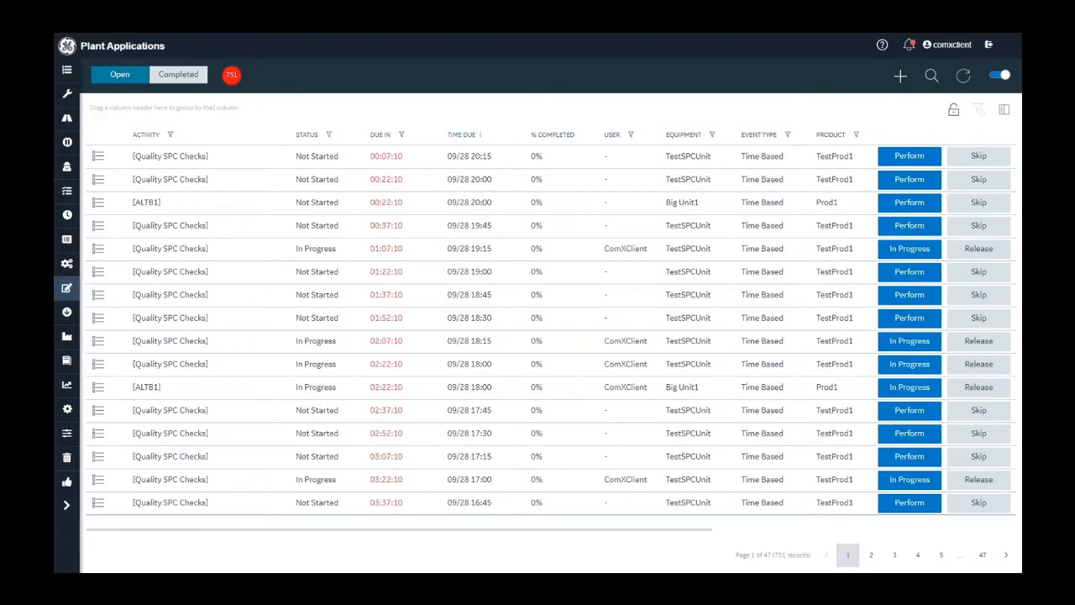
{"action": "mouse_move", "coordinate": [605, 193]}
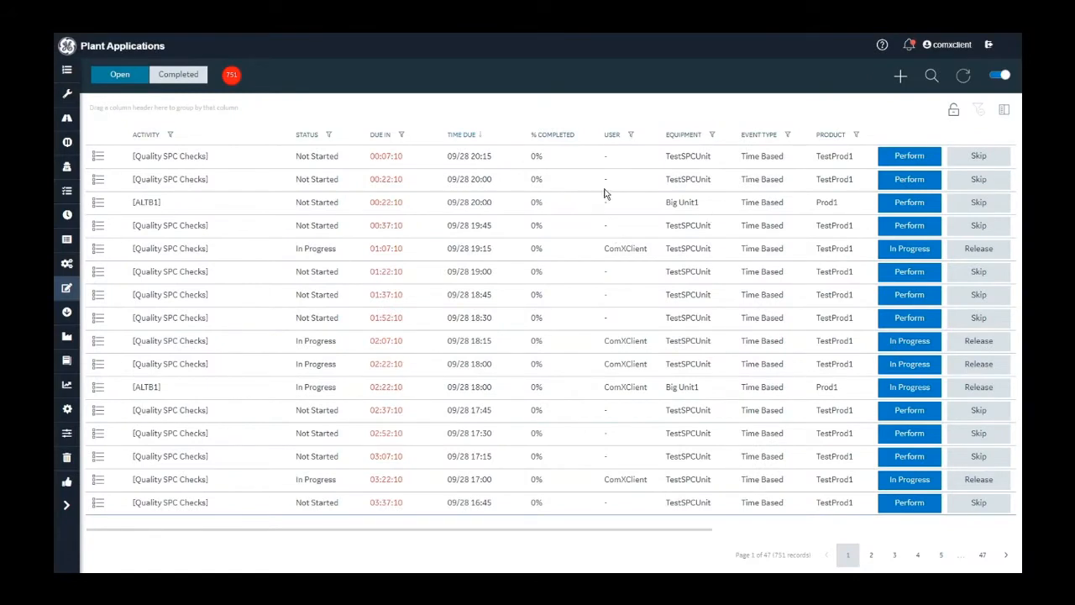
{"action": "mouse_move", "coordinate": [625, 213]}
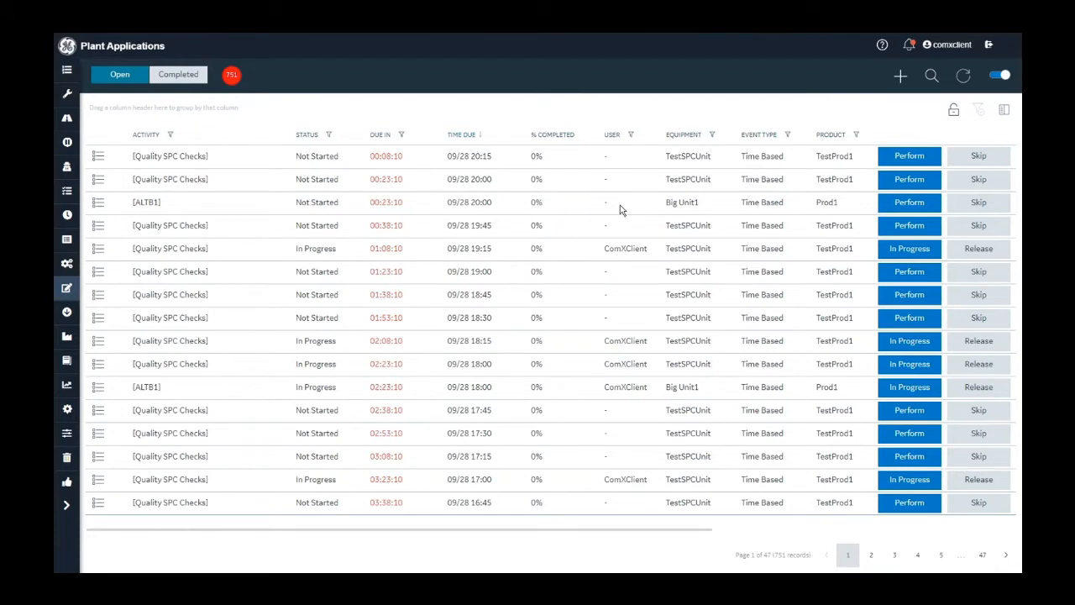
{"action": "mouse_move", "coordinate": [591, 222]}
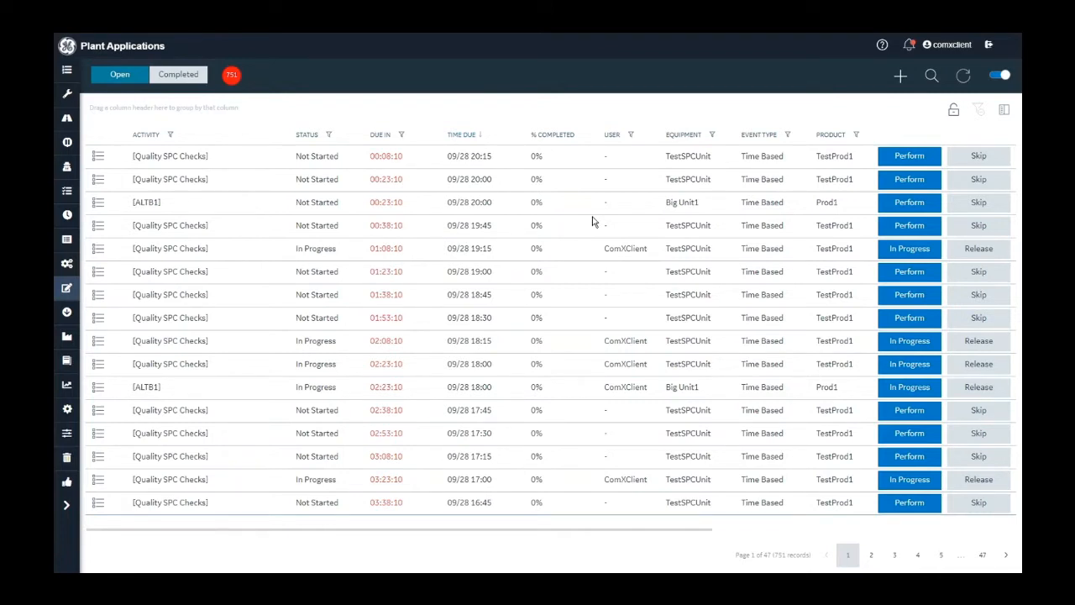
{"action": "mouse_move", "coordinate": [669, 279]}
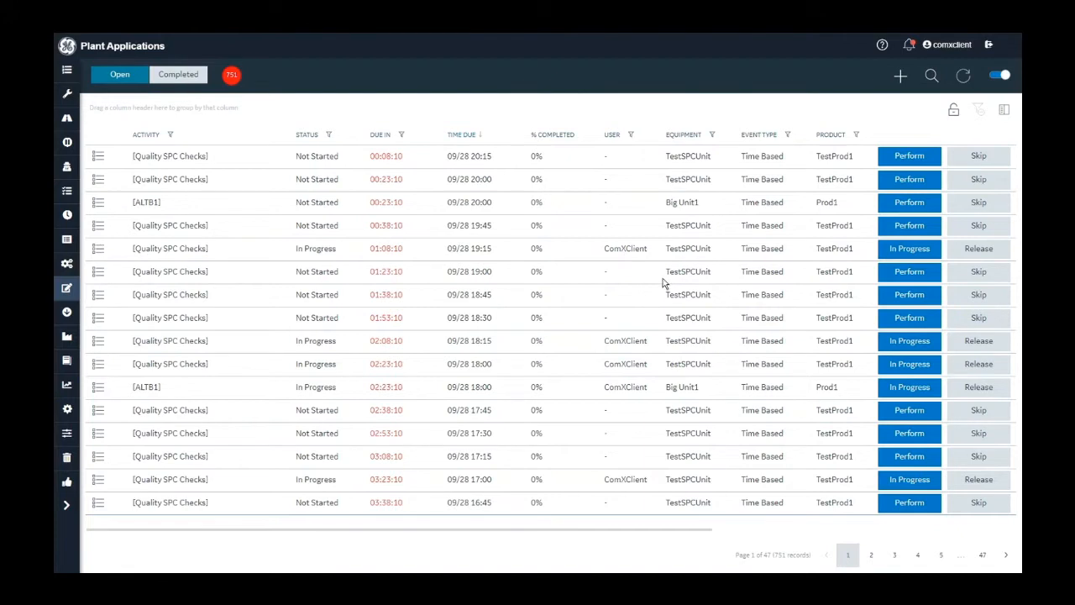
{"action": "mouse_move", "coordinate": [685, 351]}
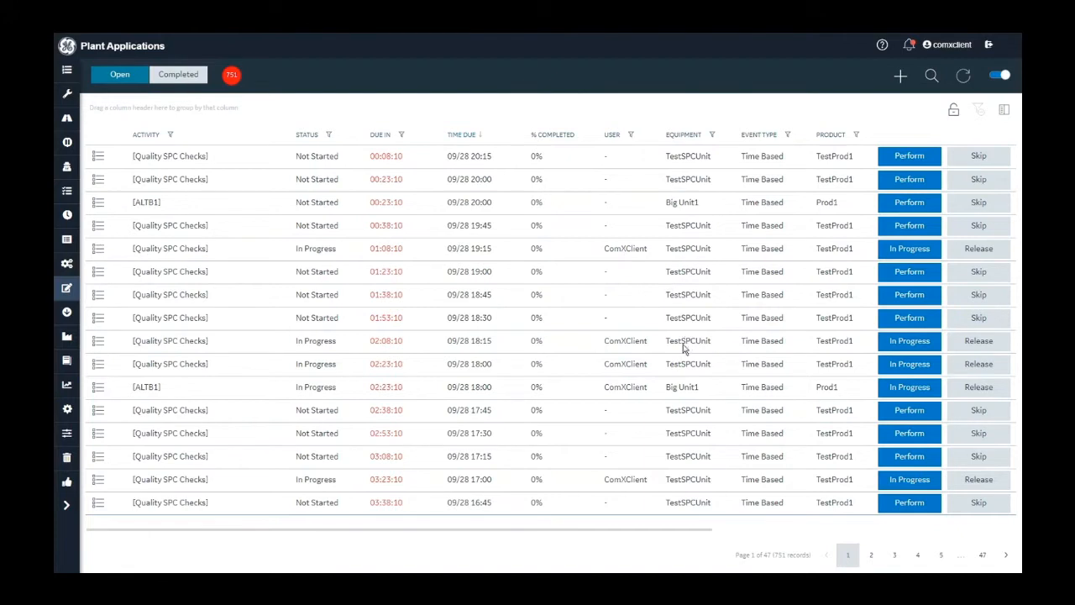
{"action": "mouse_move", "coordinate": [400, 457]}
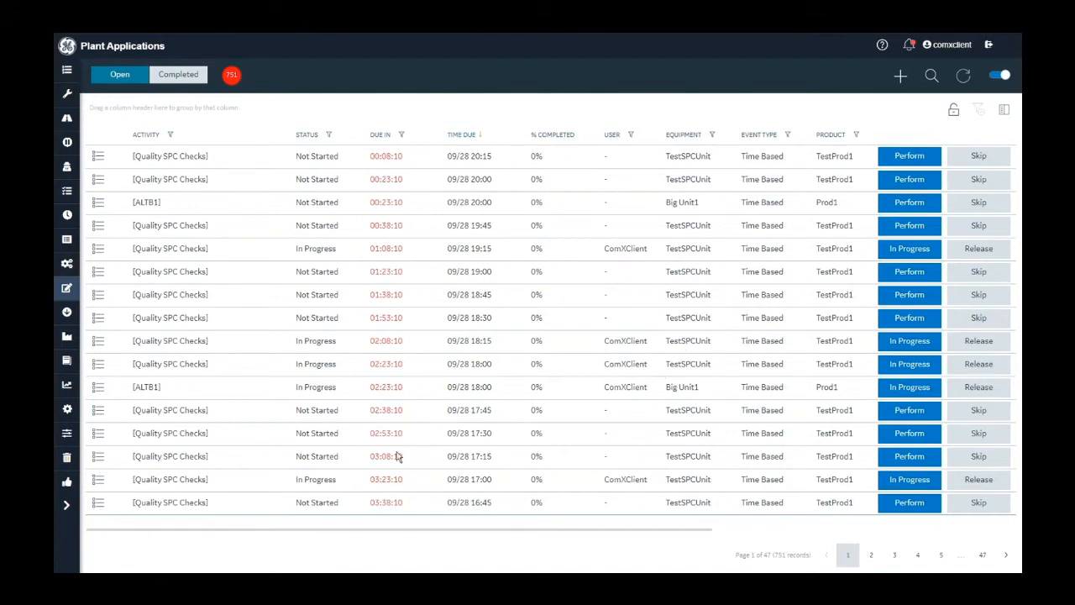
{"action": "mouse_move", "coordinate": [910, 178]}
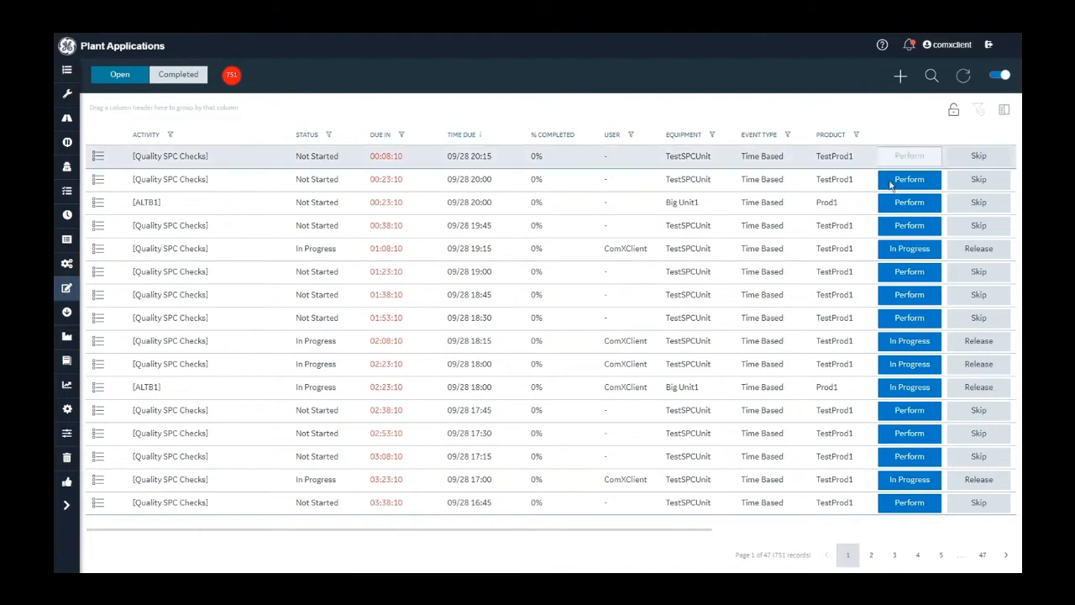
Step: Start the top Quality SPC Checks activity for TestProd1, keep All Variables shown, and review the list down to Mandatory Checks
{"action": "left_click", "coordinate": [909, 155]}
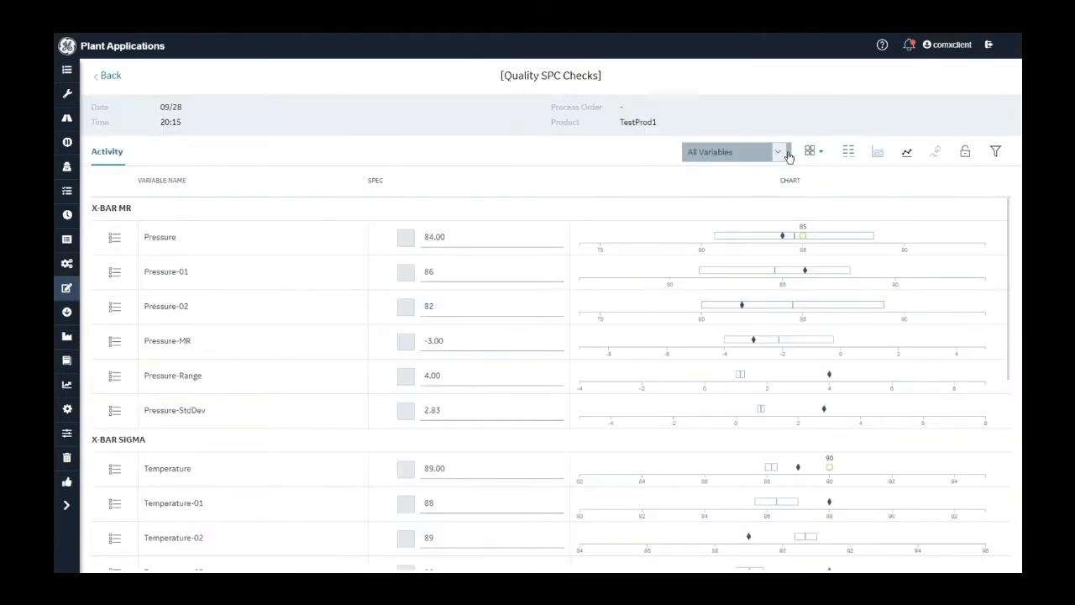
{"action": "left_click", "coordinate": [776, 151]}
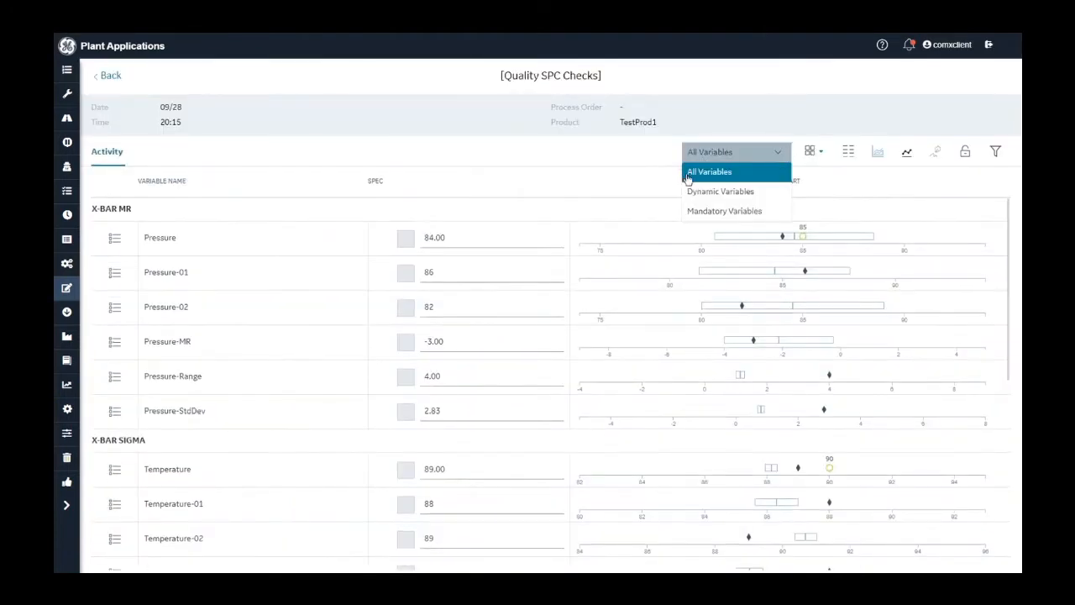
{"action": "mouse_move", "coordinate": [724, 212]}
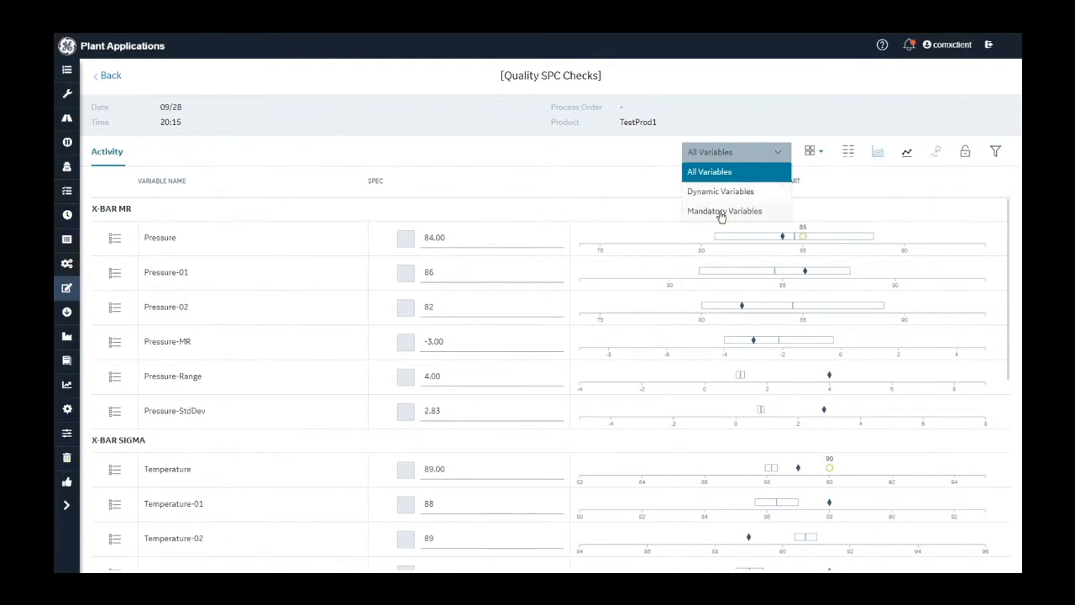
{"action": "mouse_move", "coordinate": [736, 215]}
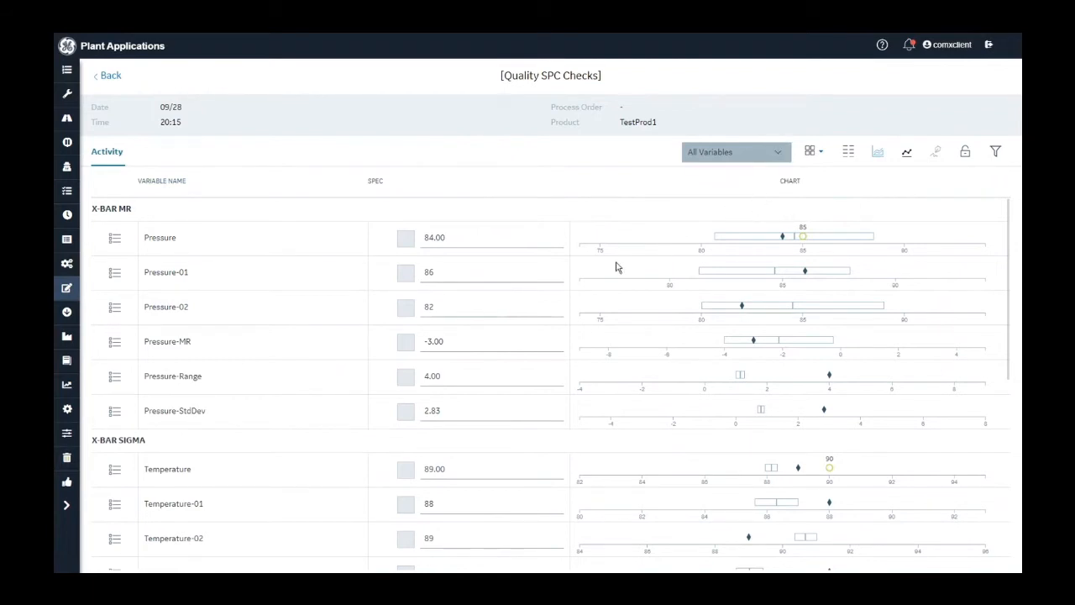
{"action": "left_click", "coordinate": [491, 306]}
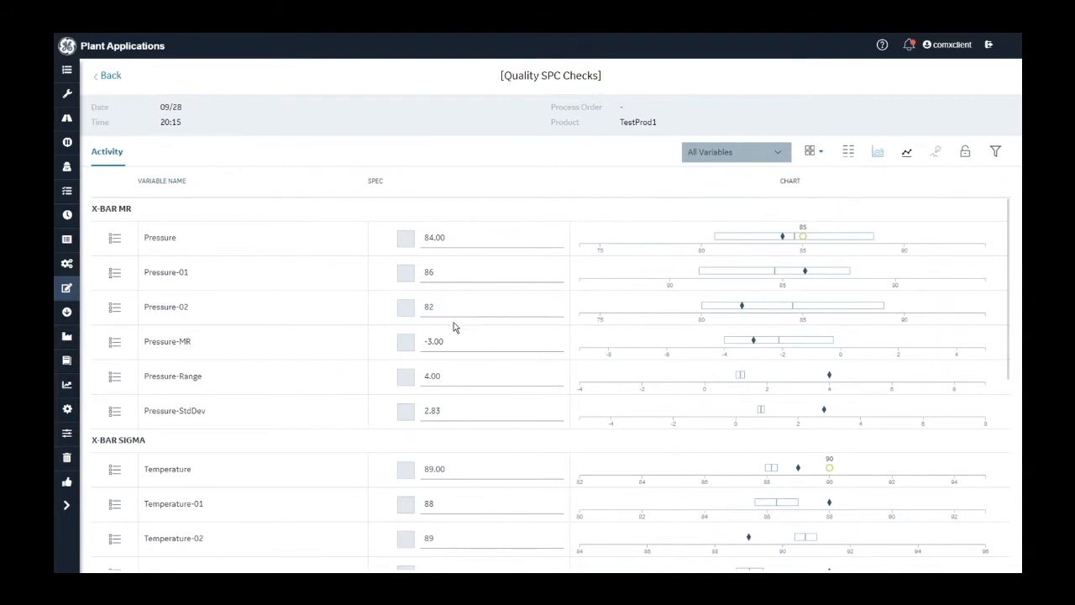
{"action": "mouse_move", "coordinate": [365, 346]}
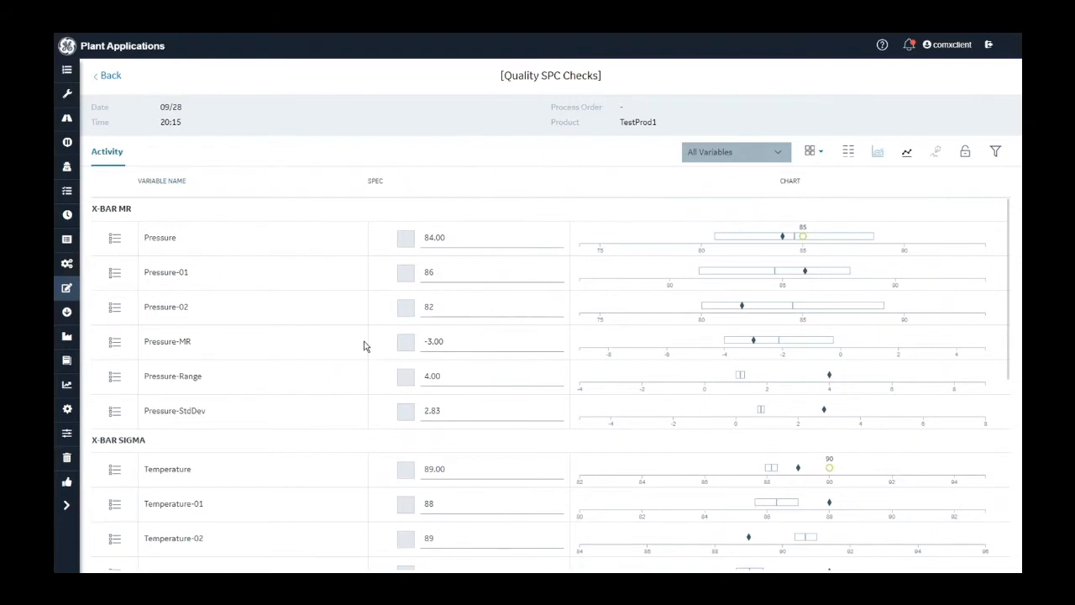
{"action": "mouse_move", "coordinate": [379, 373]}
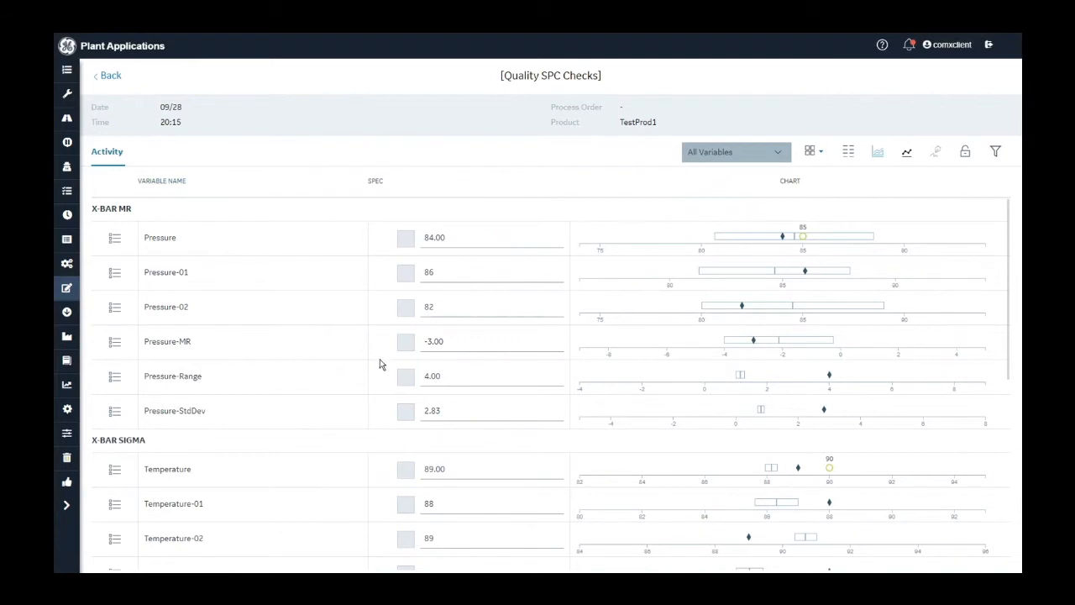
{"action": "left_click", "coordinate": [491, 341]}
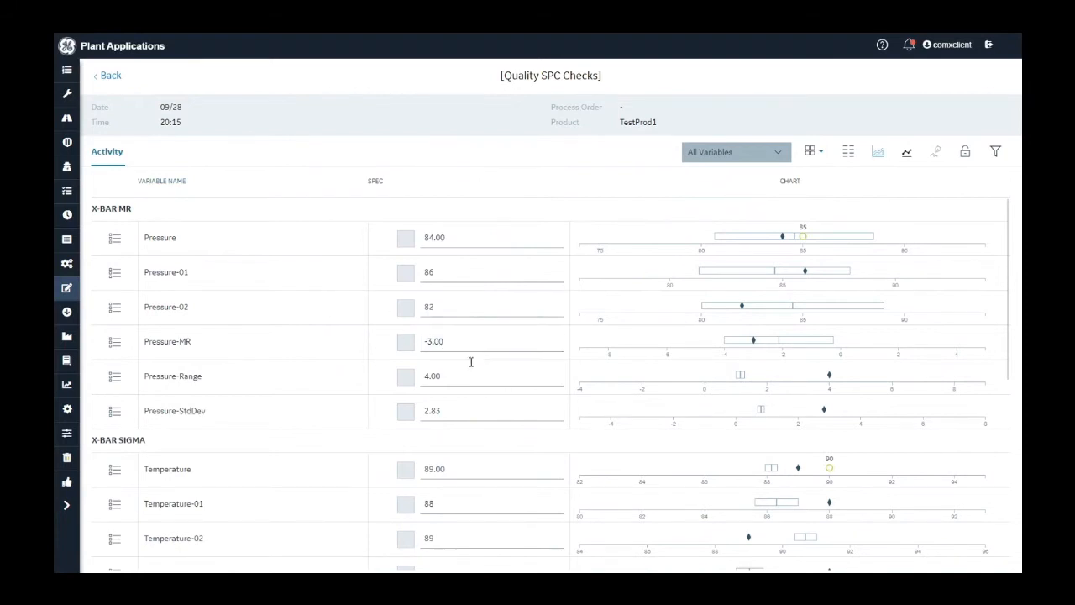
{"action": "scroll", "scroll_direction": "down", "scroll_amount": 3}
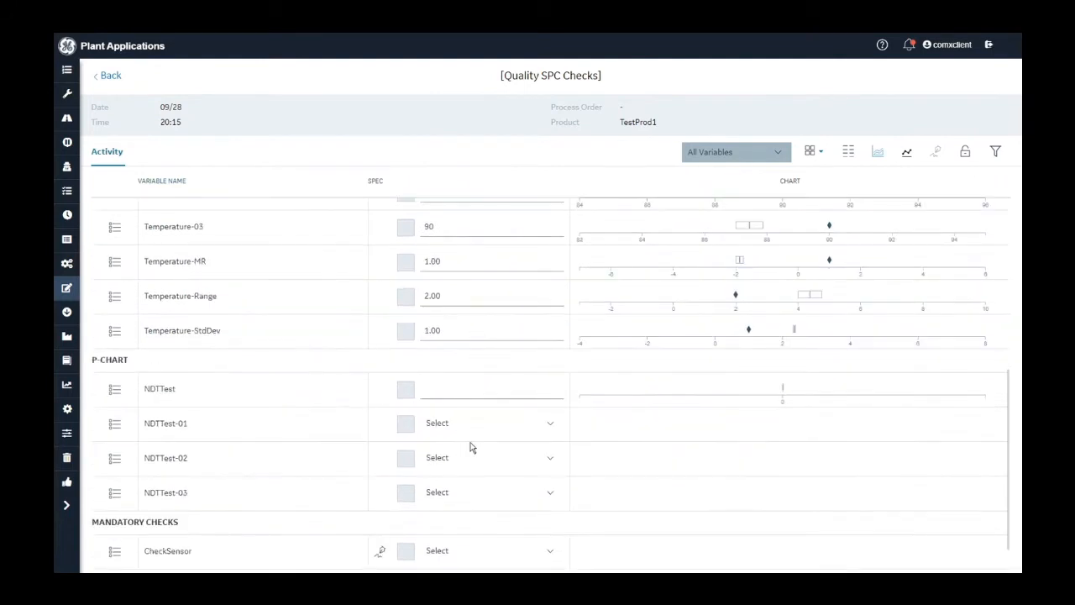
{"action": "scroll", "scroll_direction": "up", "scroll_amount": 3}
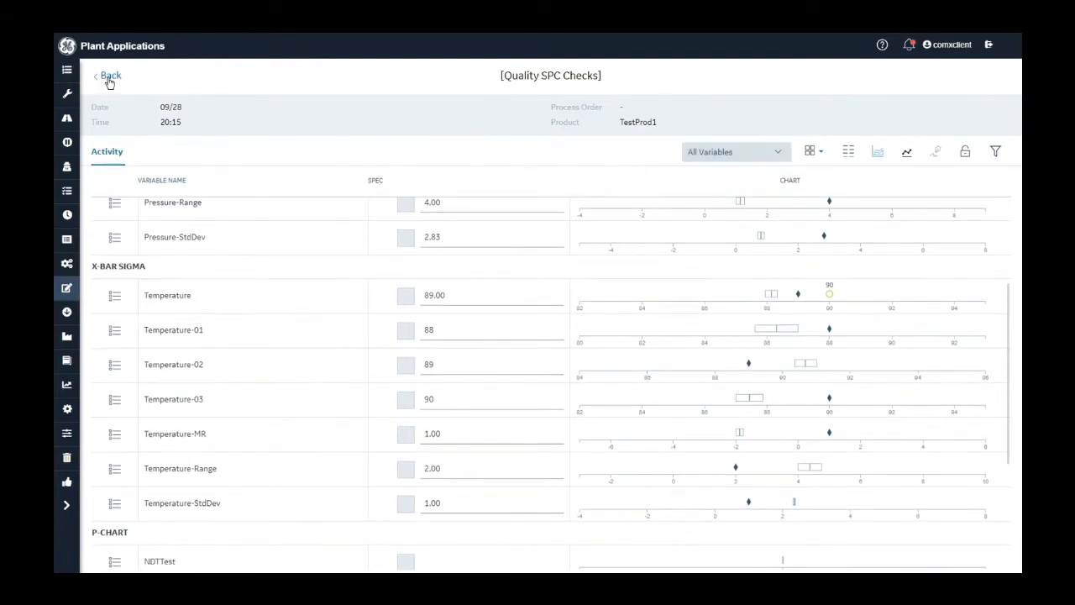
{"action": "left_click", "coordinate": [107, 76]}
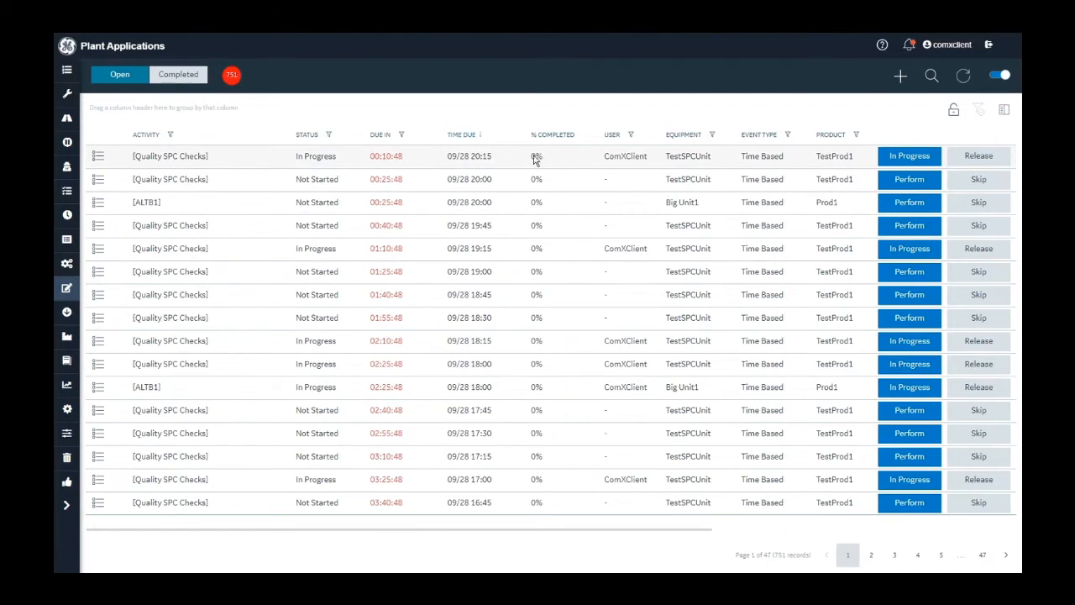
{"action": "mouse_move", "coordinate": [680, 173]}
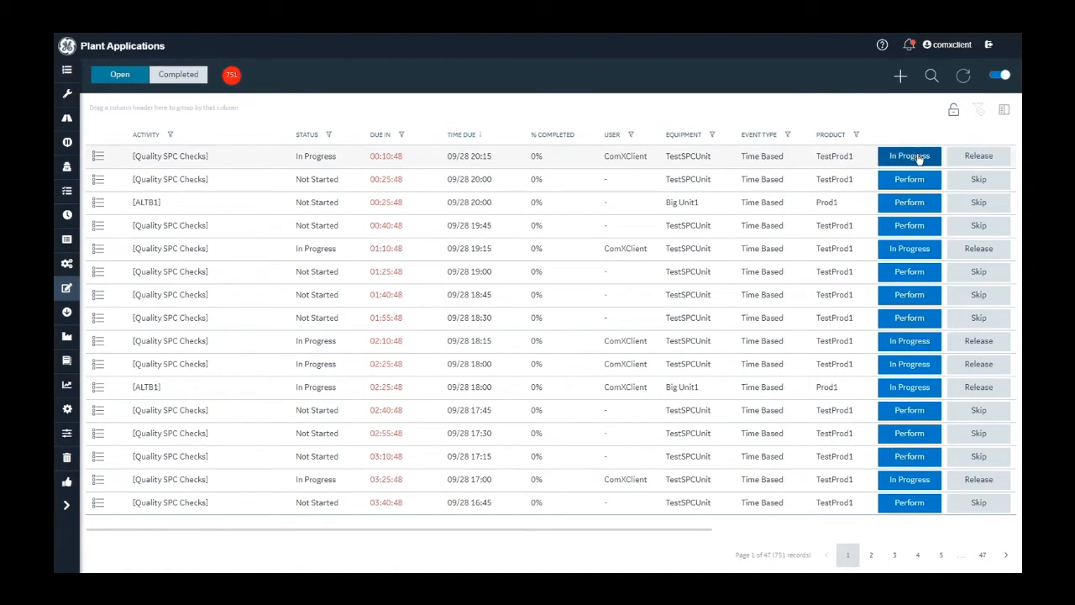
Step: Show only mandatory variables, set CheckSensor to Pass, and approve the performer e-signature
{"action": "left_click", "coordinate": [909, 154]}
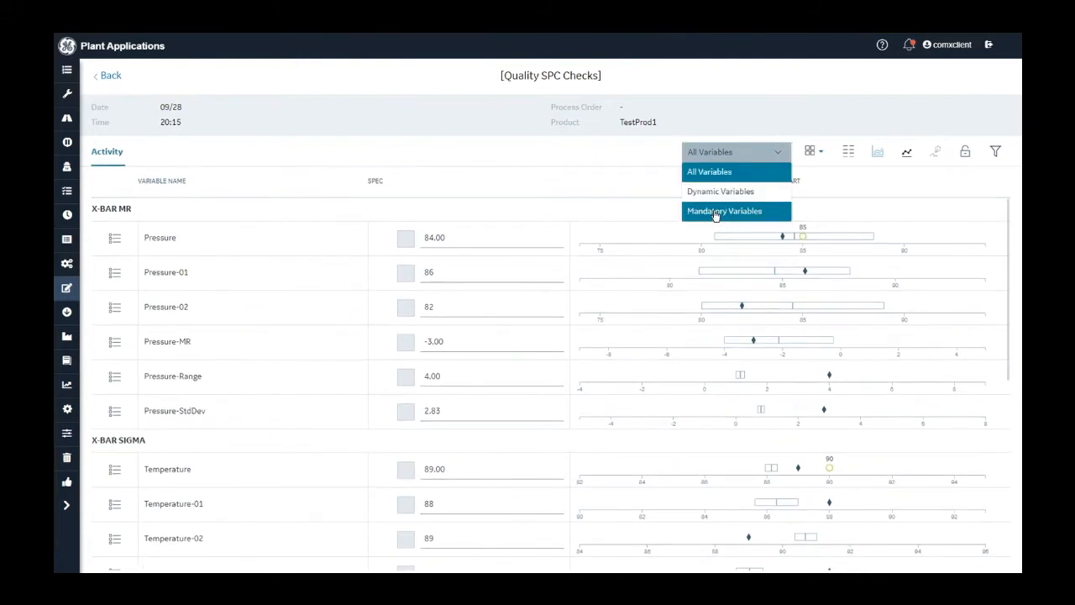
{"action": "left_click", "coordinate": [724, 212]}
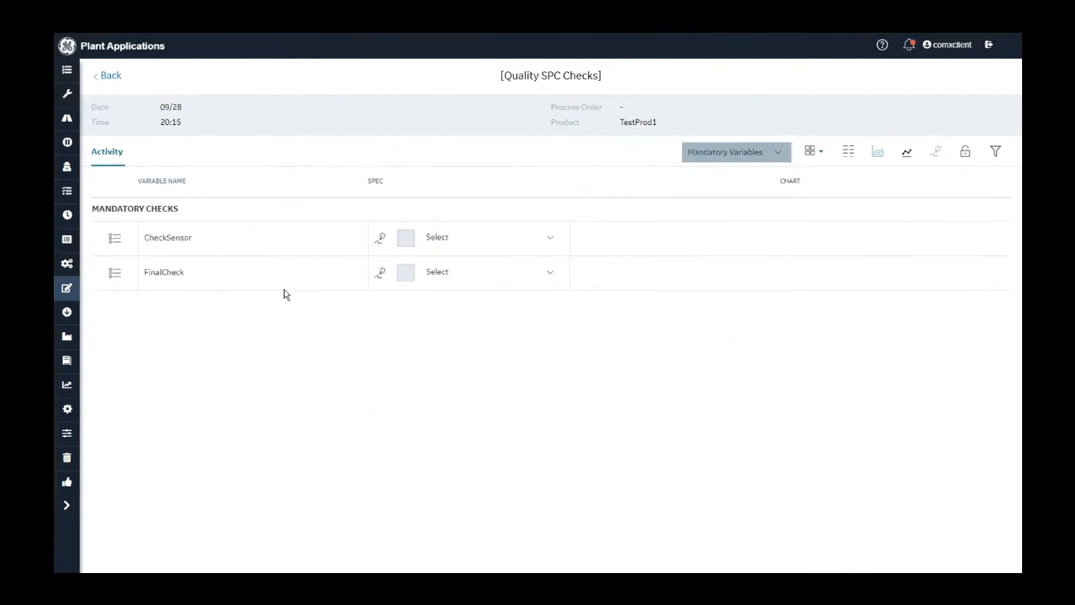
{"action": "mouse_move", "coordinate": [239, 268]}
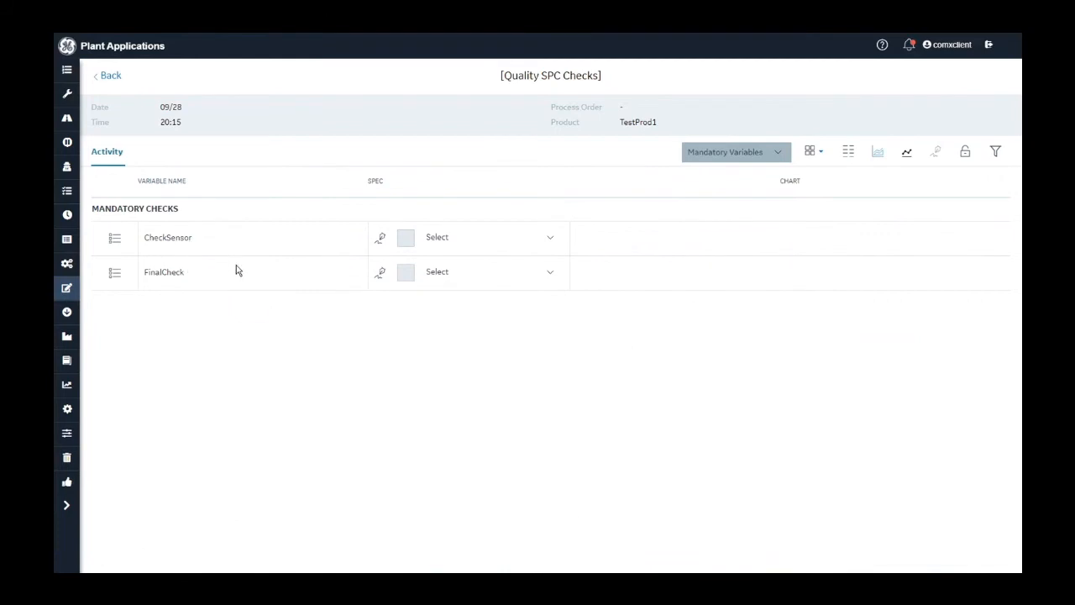
{"action": "mouse_move", "coordinate": [185, 278]}
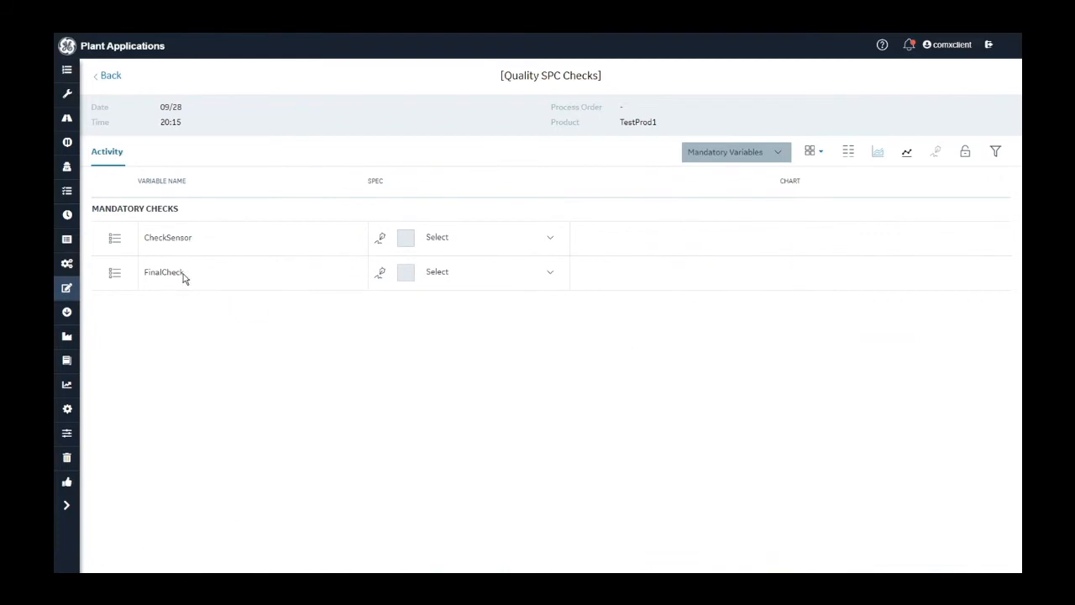
{"action": "mouse_move", "coordinate": [205, 272]}
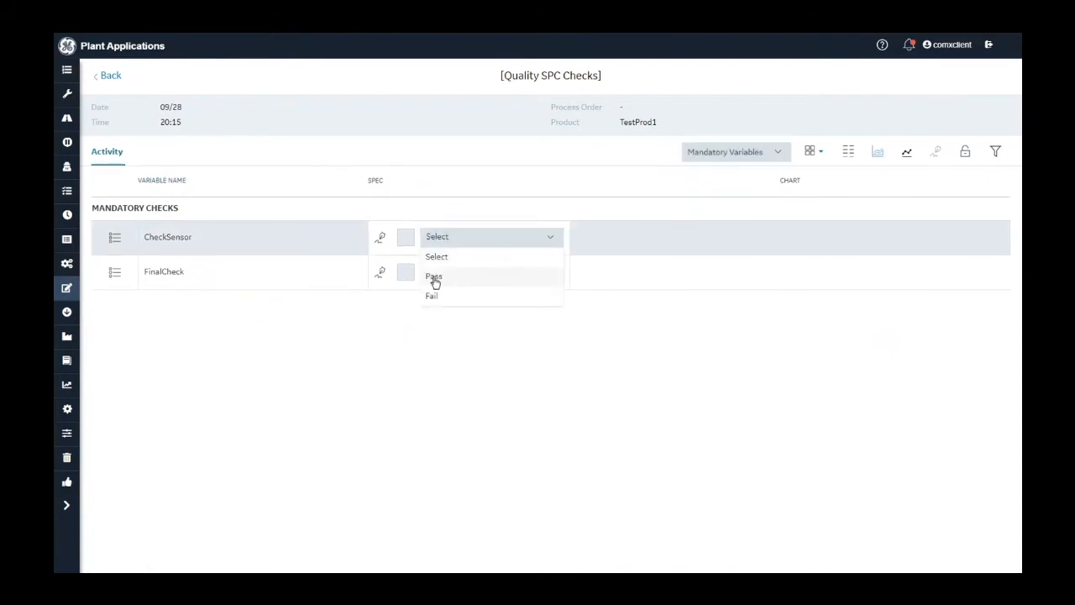
{"action": "left_click", "coordinate": [434, 275]}
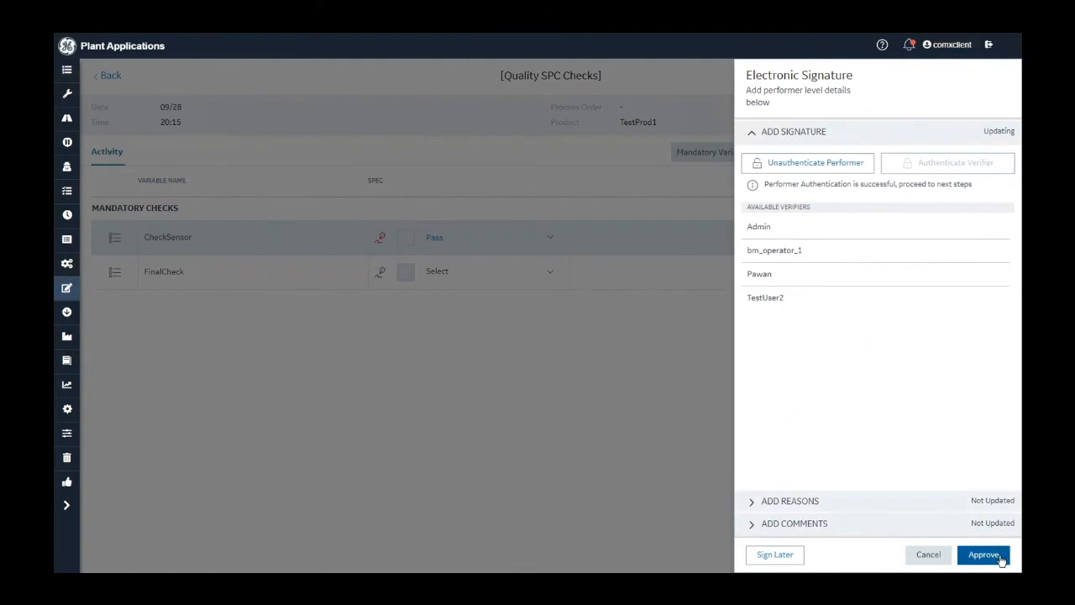
{"action": "left_click", "coordinate": [983, 555]}
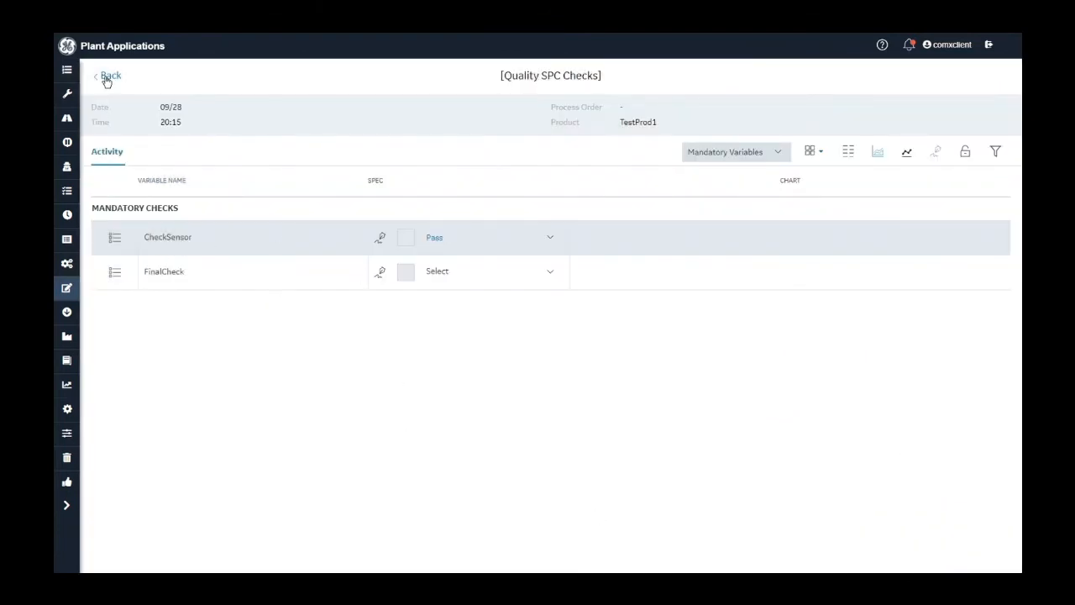
Step: Return to the activities list and reopen the Quality SPC Checks activity now at 50% complete
{"action": "left_click", "coordinate": [107, 76]}
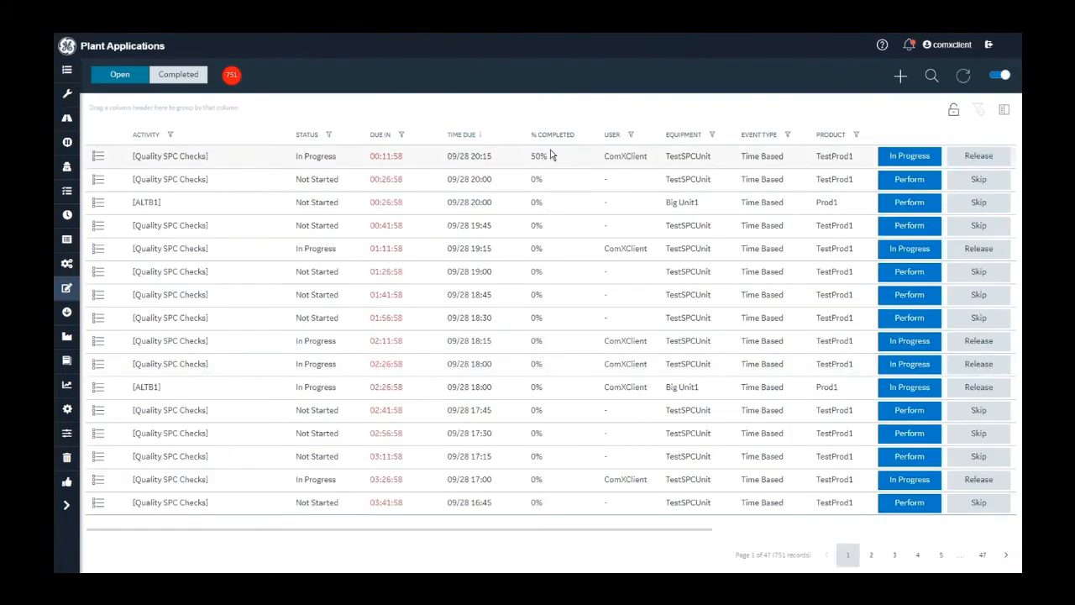
{"action": "mouse_move", "coordinate": [541, 158]}
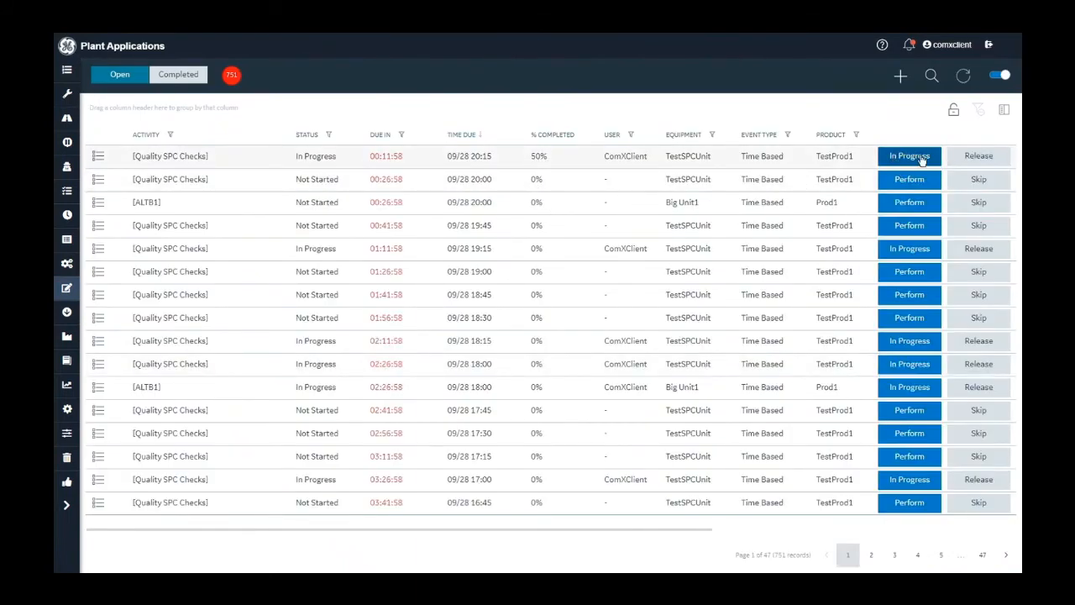
{"action": "left_click", "coordinate": [909, 155]}
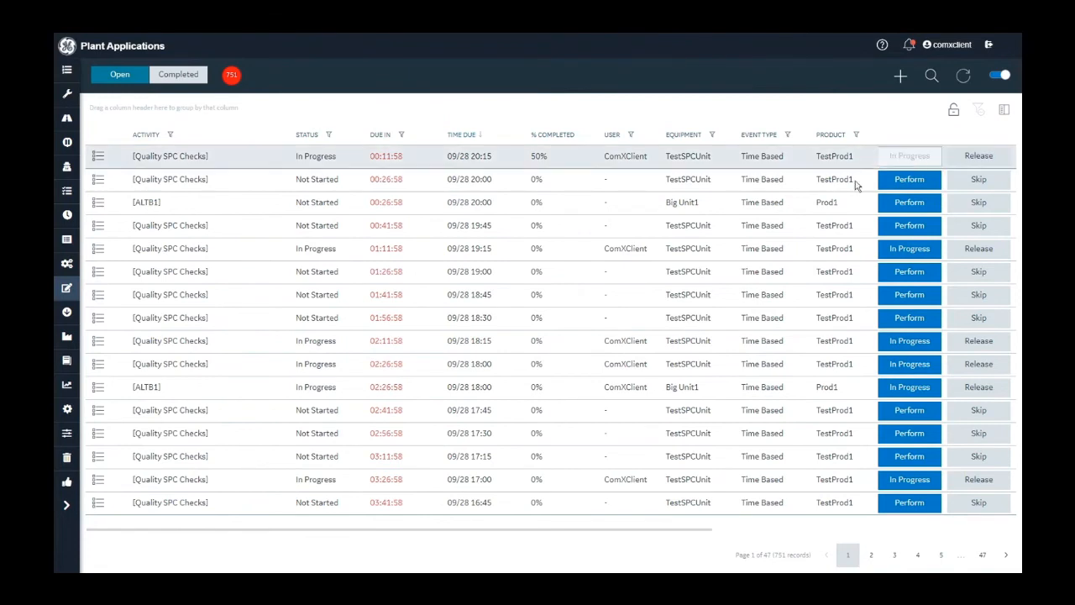
Step: Set FinalCheck to Pass and sign in as verifier to complete the e-signature
{"action": "left_click", "coordinate": [909, 154]}
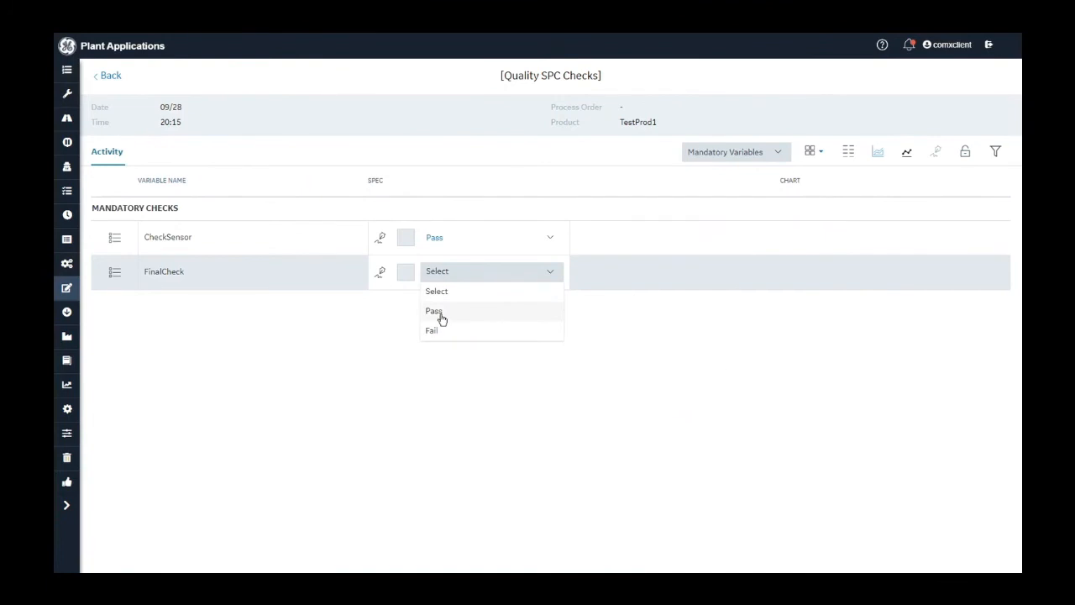
{"action": "left_click", "coordinate": [434, 311]}
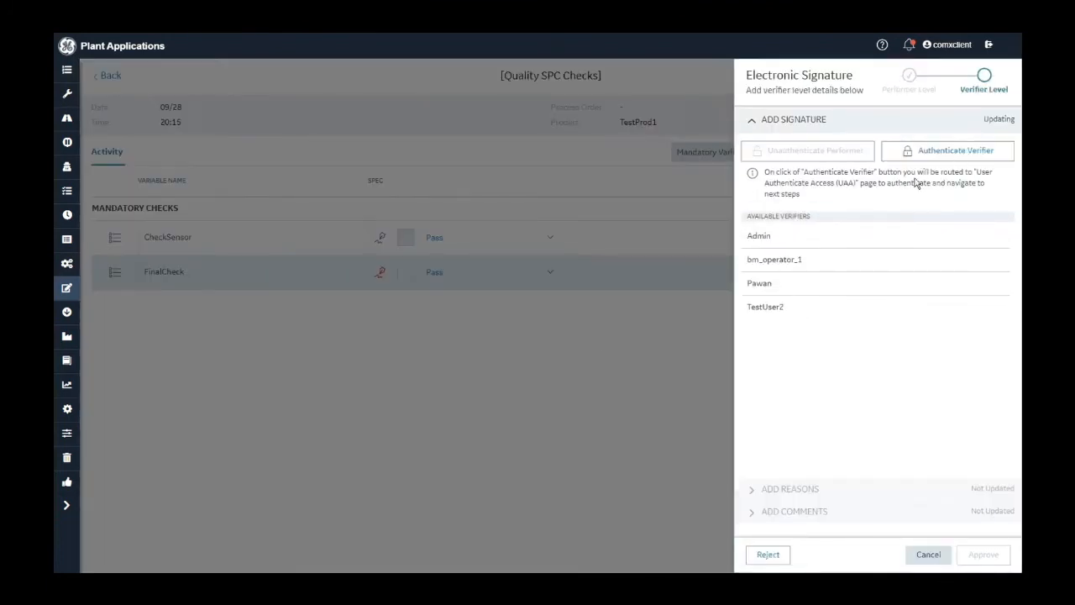
{"action": "left_click", "coordinate": [948, 151]}
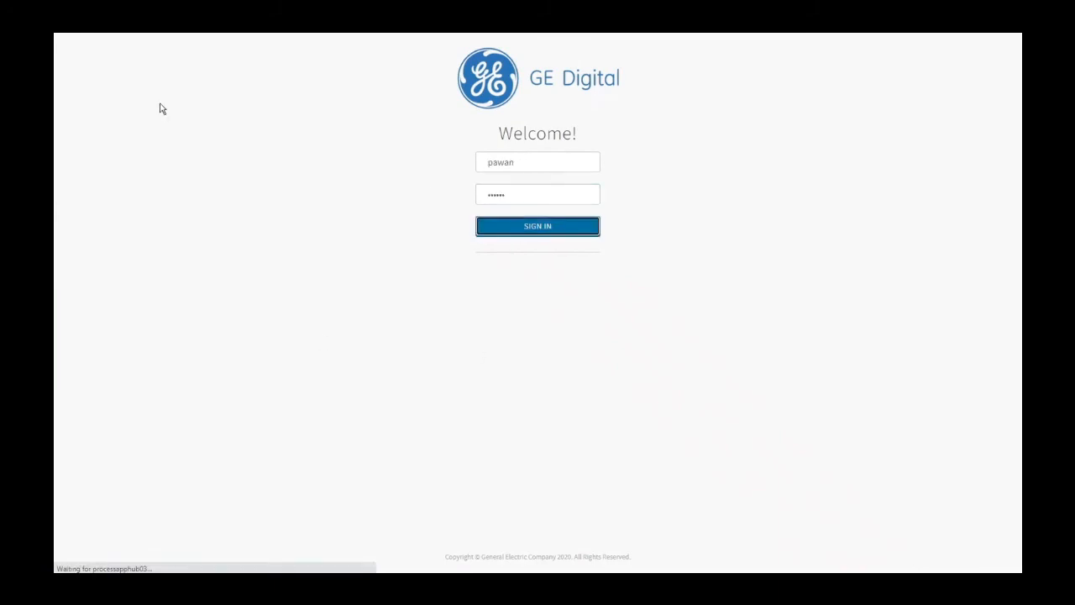
{"action": "left_click", "coordinate": [538, 225]}
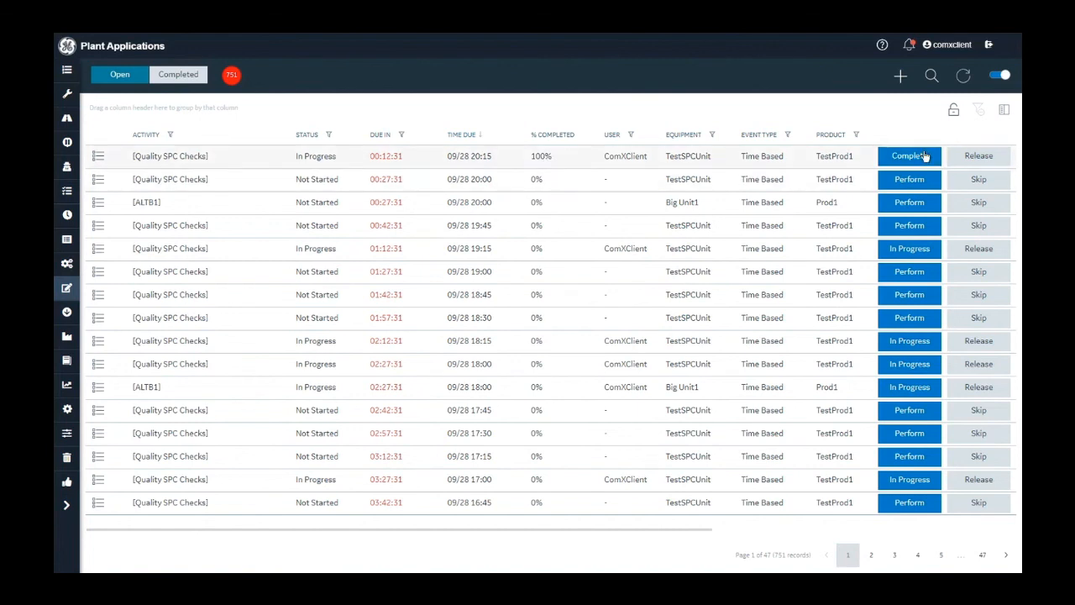
{"action": "mouse_move", "coordinate": [911, 156]}
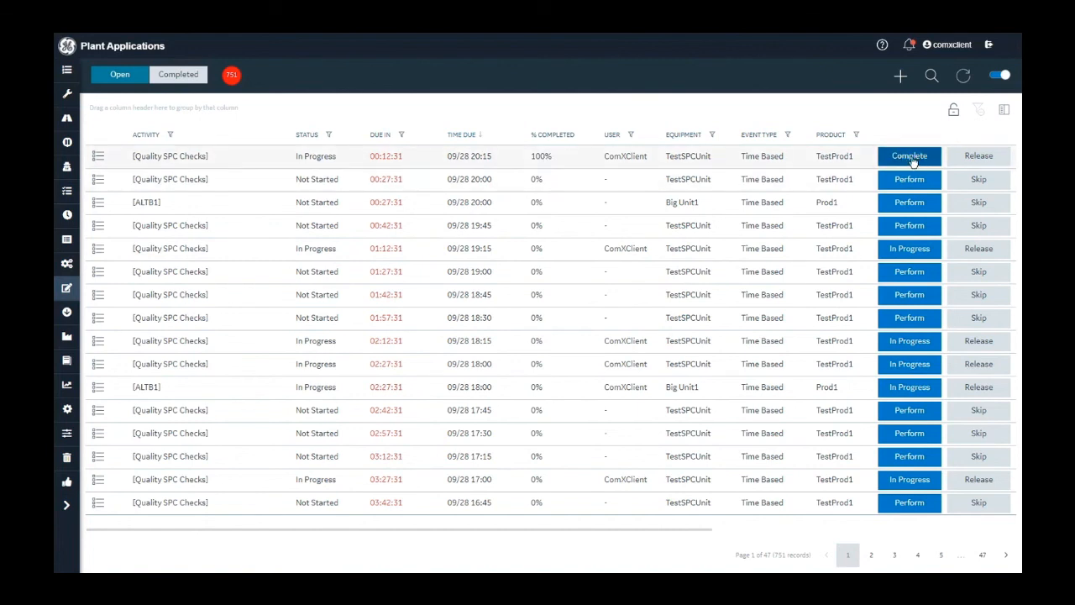
Step: Submit completion of the 100% Quality SPC Checks activity
{"action": "left_click", "coordinate": [911, 154]}
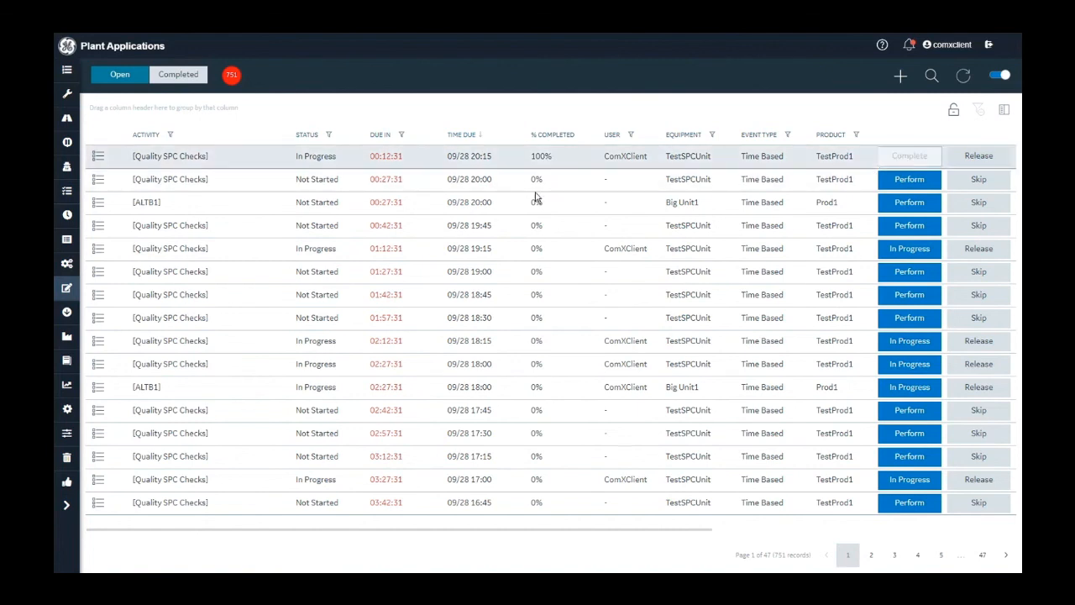